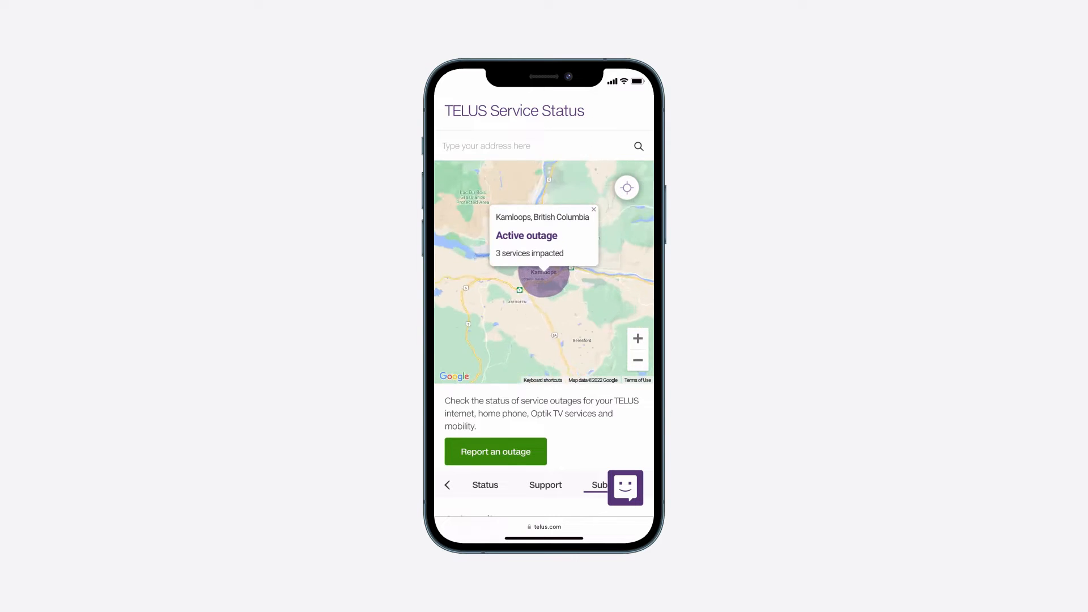
left_click(599, 485)
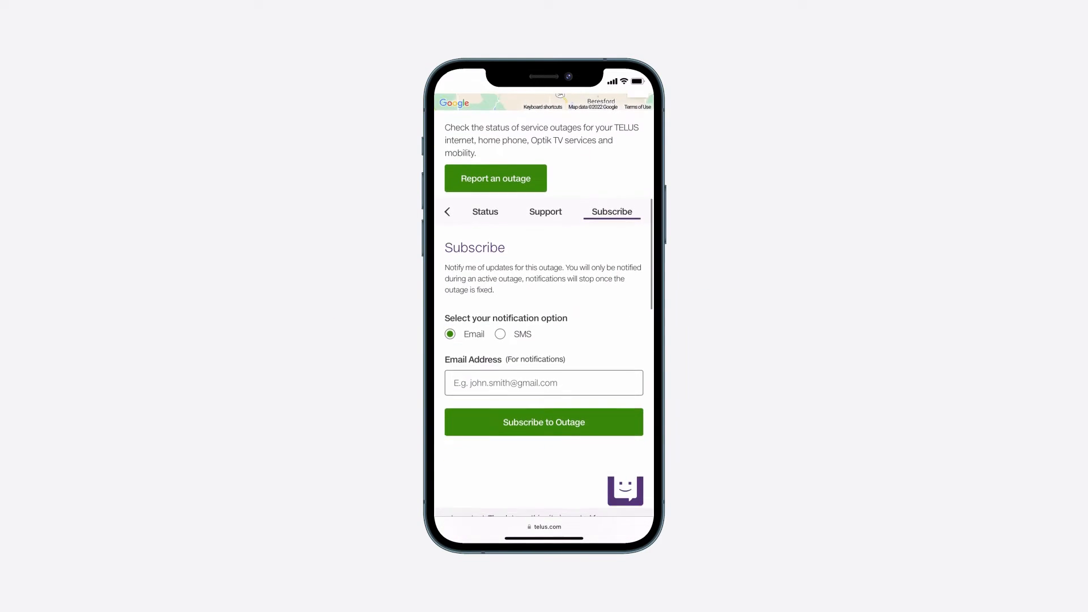
left_click(500, 315)
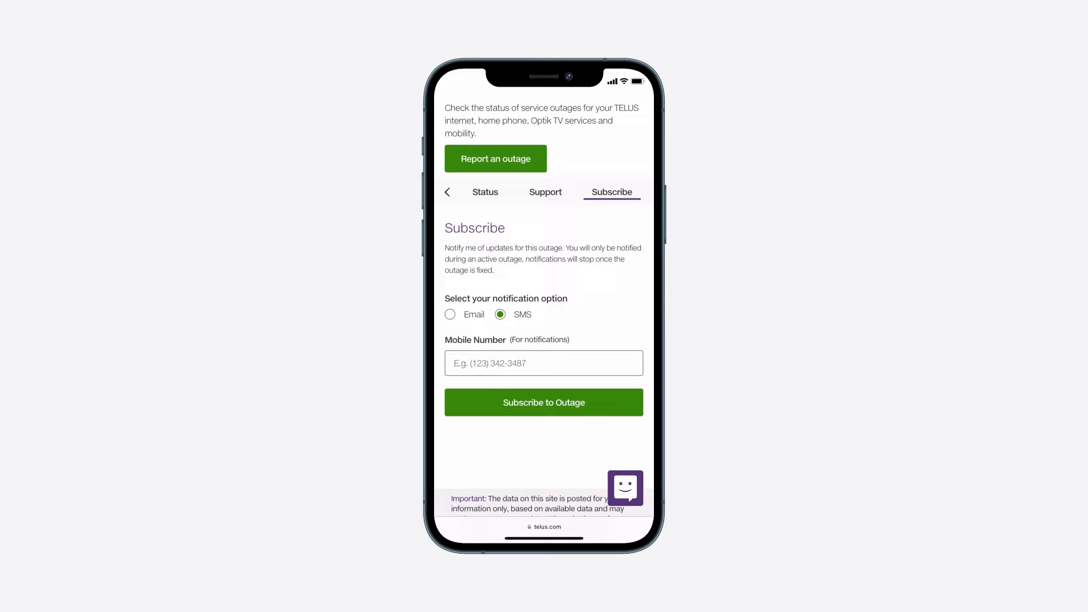
type("(604) 555-0123")
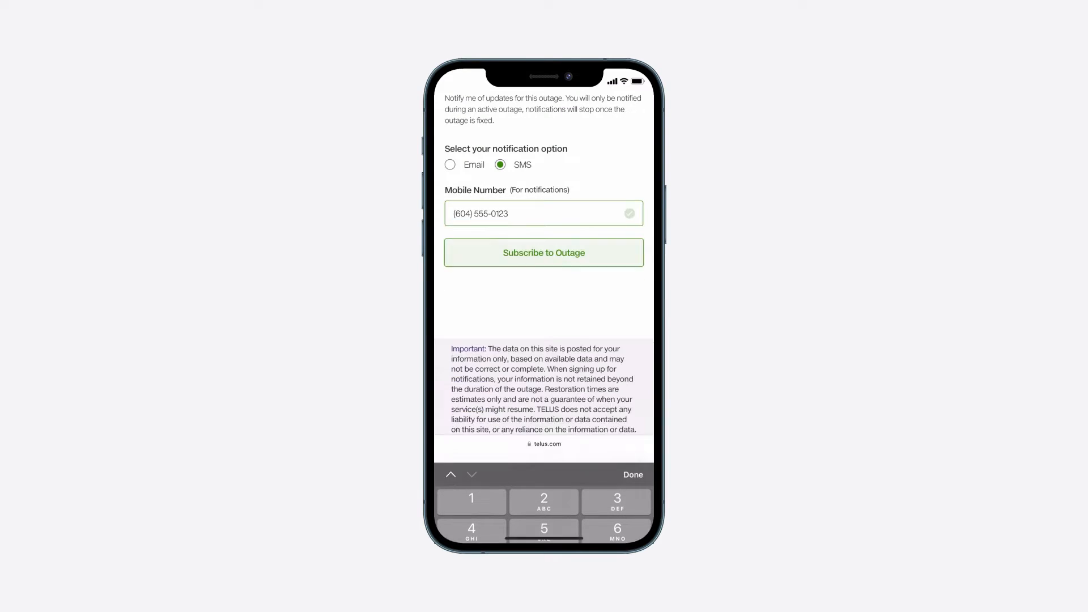
left_click(544, 252)
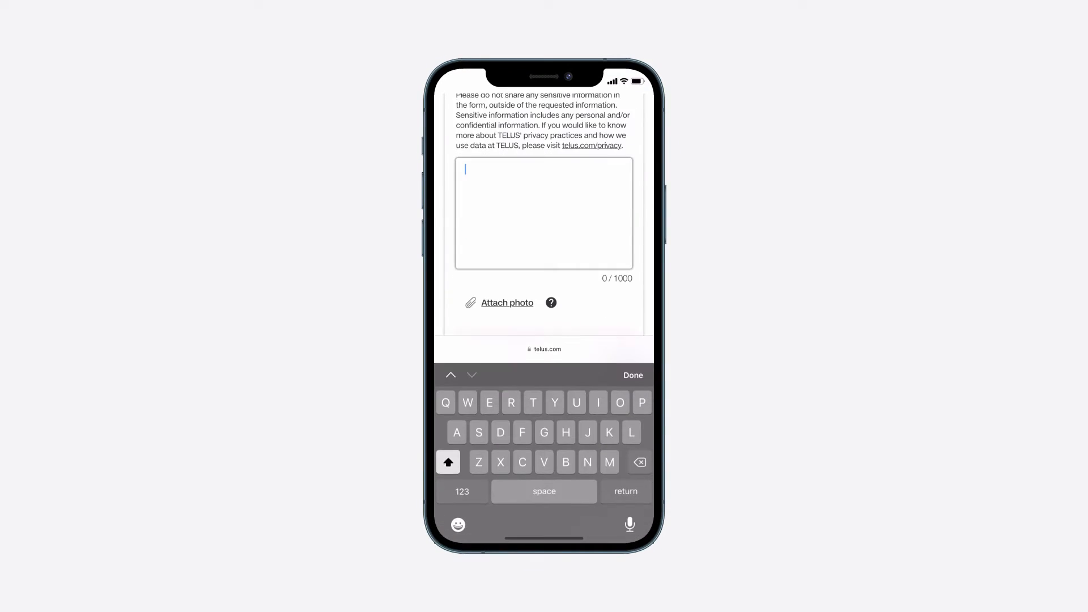
Report 'There is an exposed wire on this street.' and begin adding the page to Favorites.
type("There is an exposed wire on this street.")
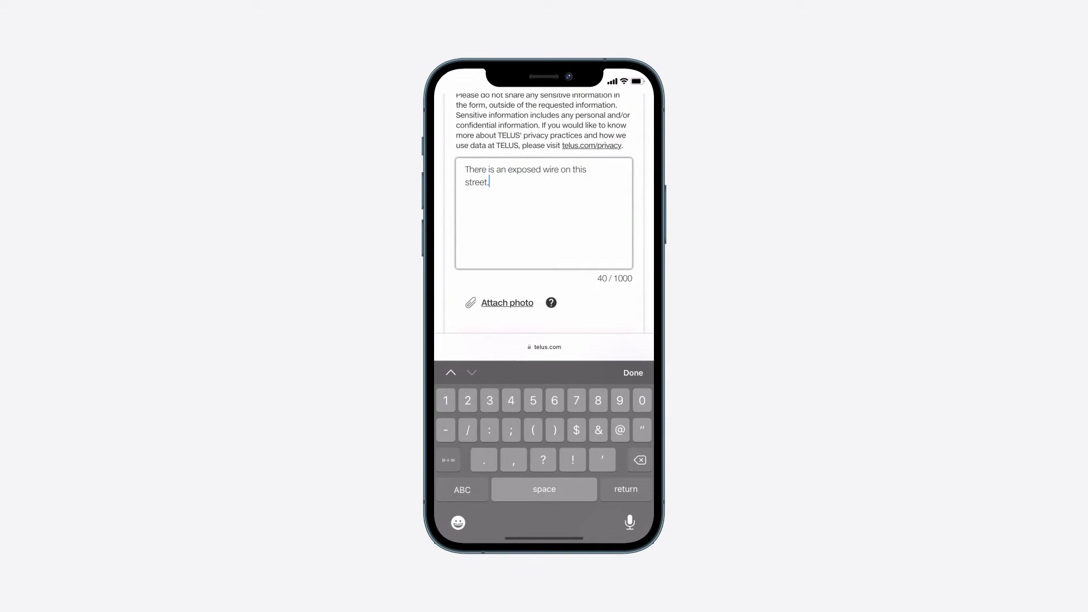
left_click(508, 303)
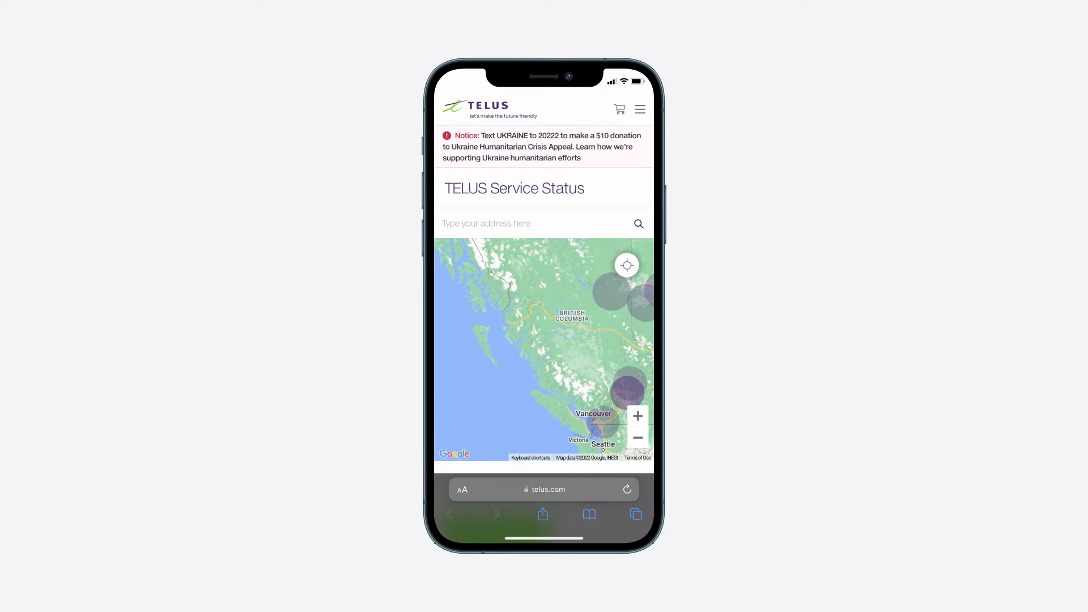
left_click(543, 514)
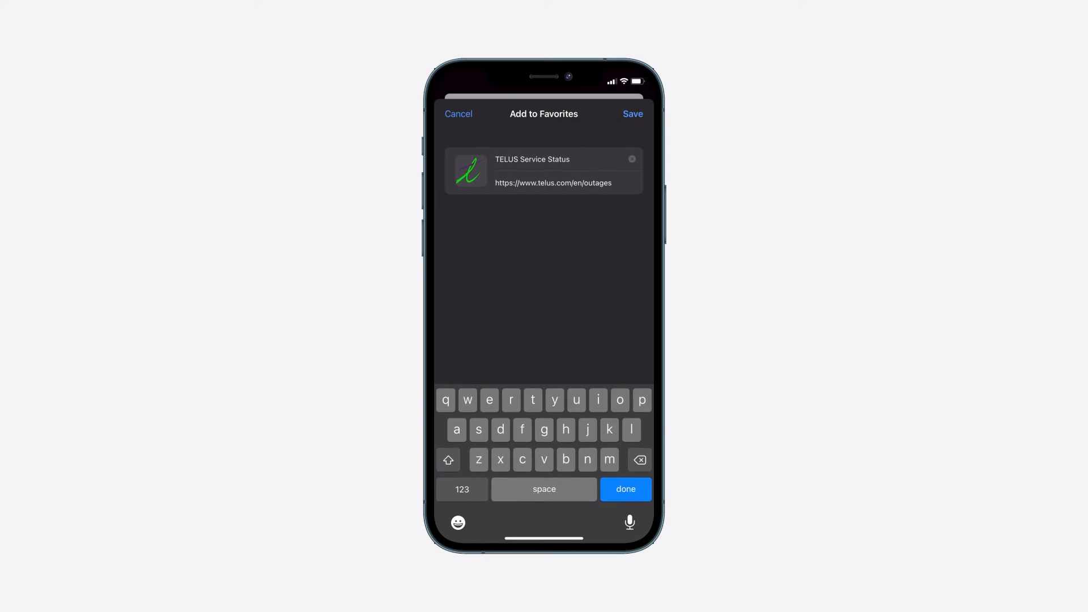